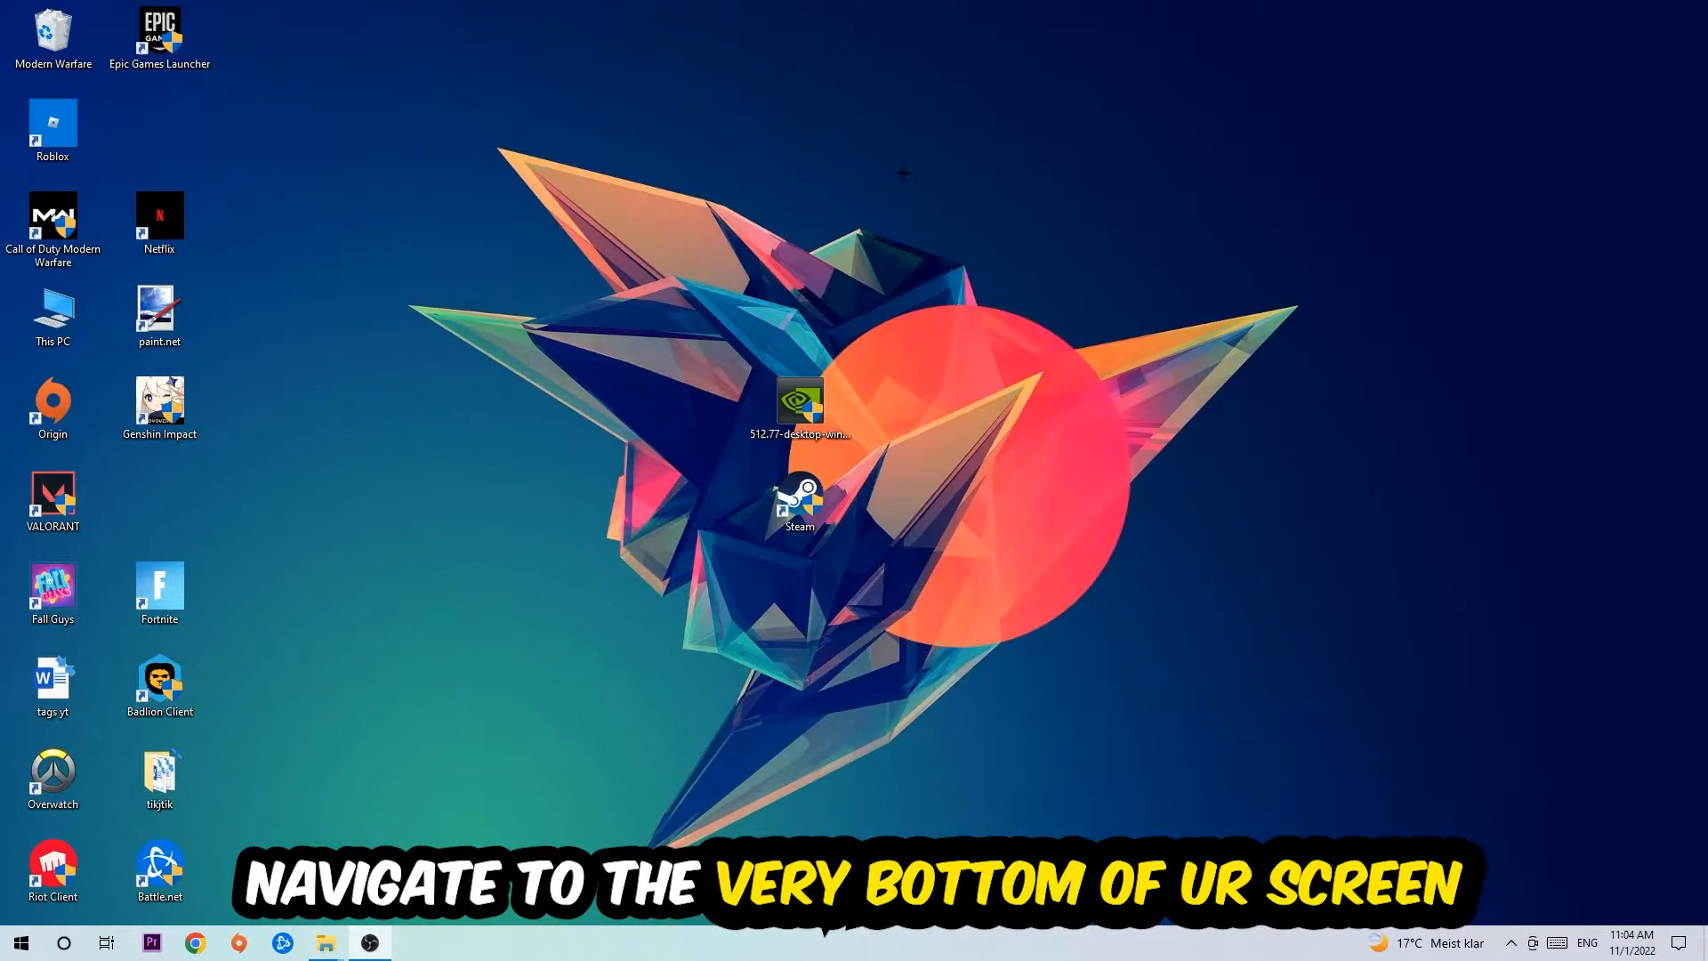
{"action": "mouse_move", "coordinate": [800, 344]}
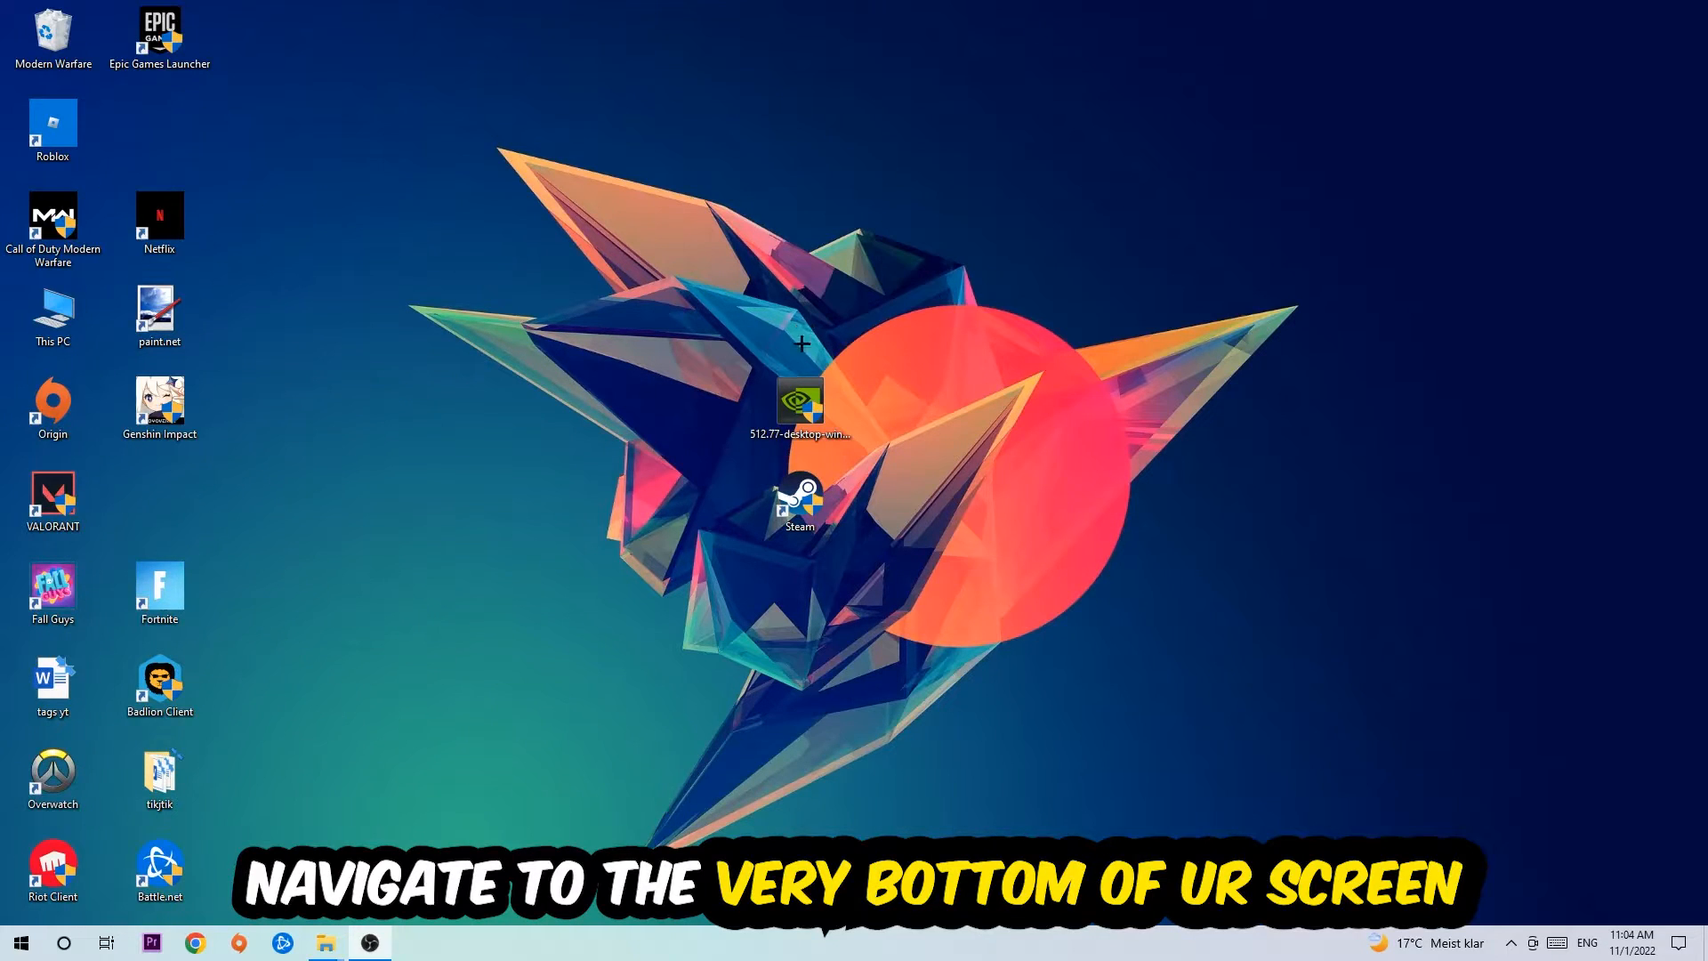
- Launch Task Manager from the taskbar's right-click menu
{"action": "right_click", "coordinate": [773, 941]}
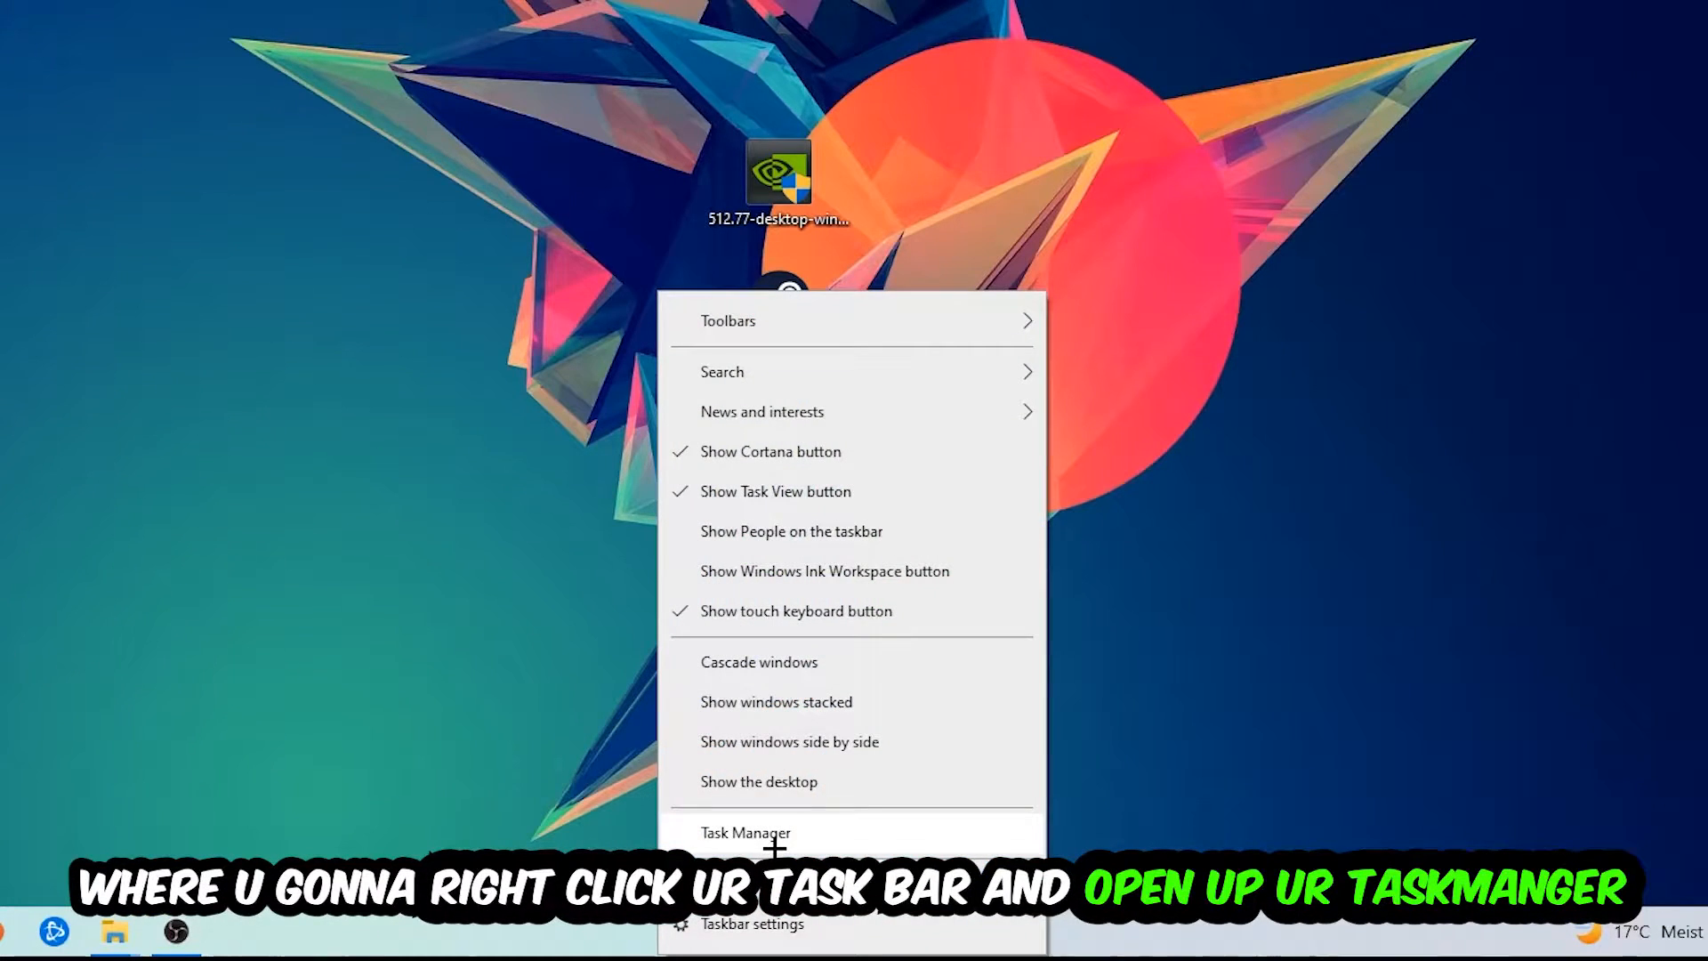
{"action": "left_click", "coordinate": [746, 832]}
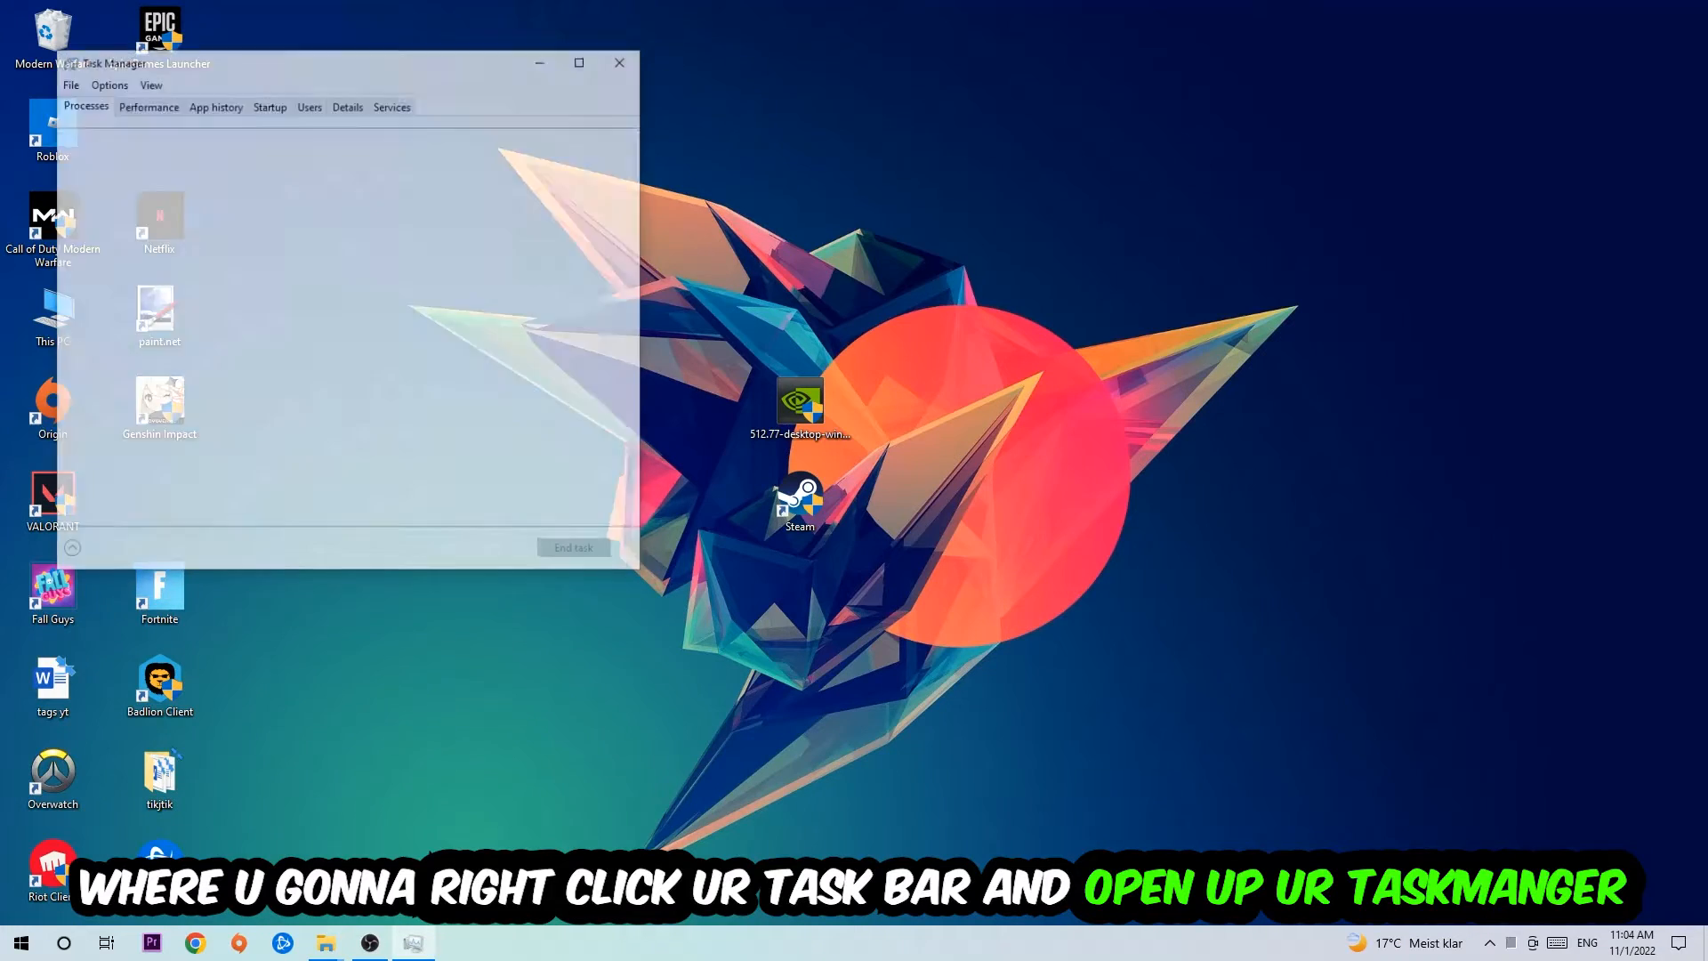
- Maximize Task Manager, view the Processes list, and select a running process
{"action": "left_click", "coordinate": [578, 62]}
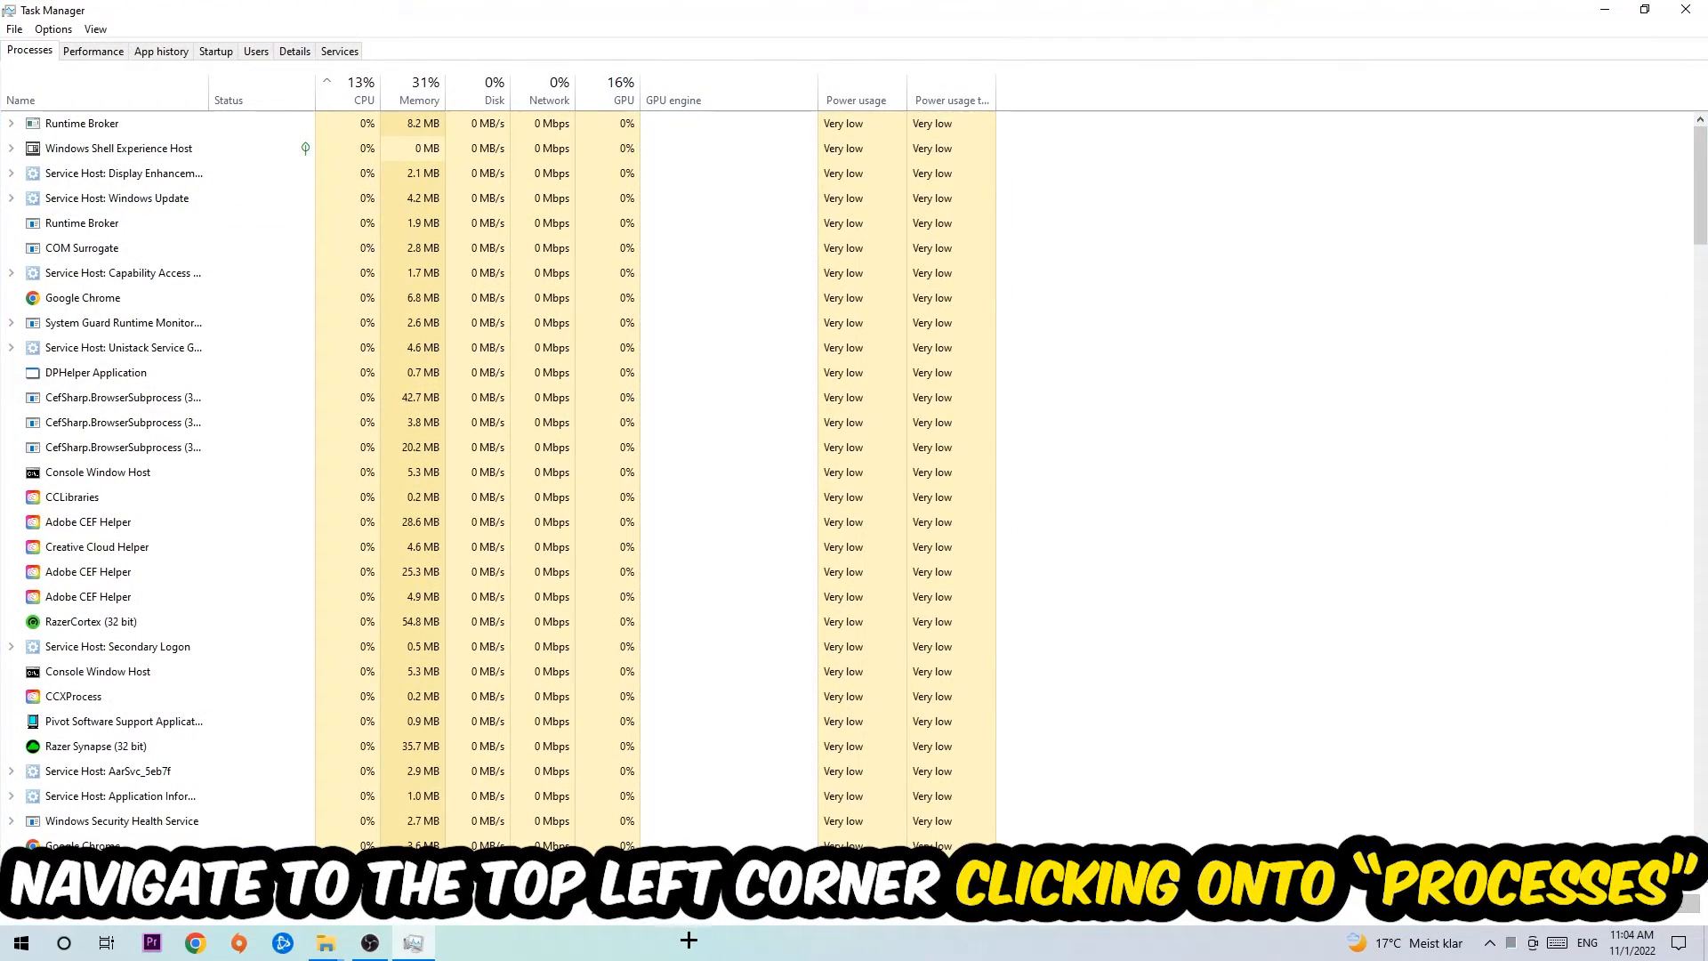
{"action": "left_click", "coordinate": [28, 50]}
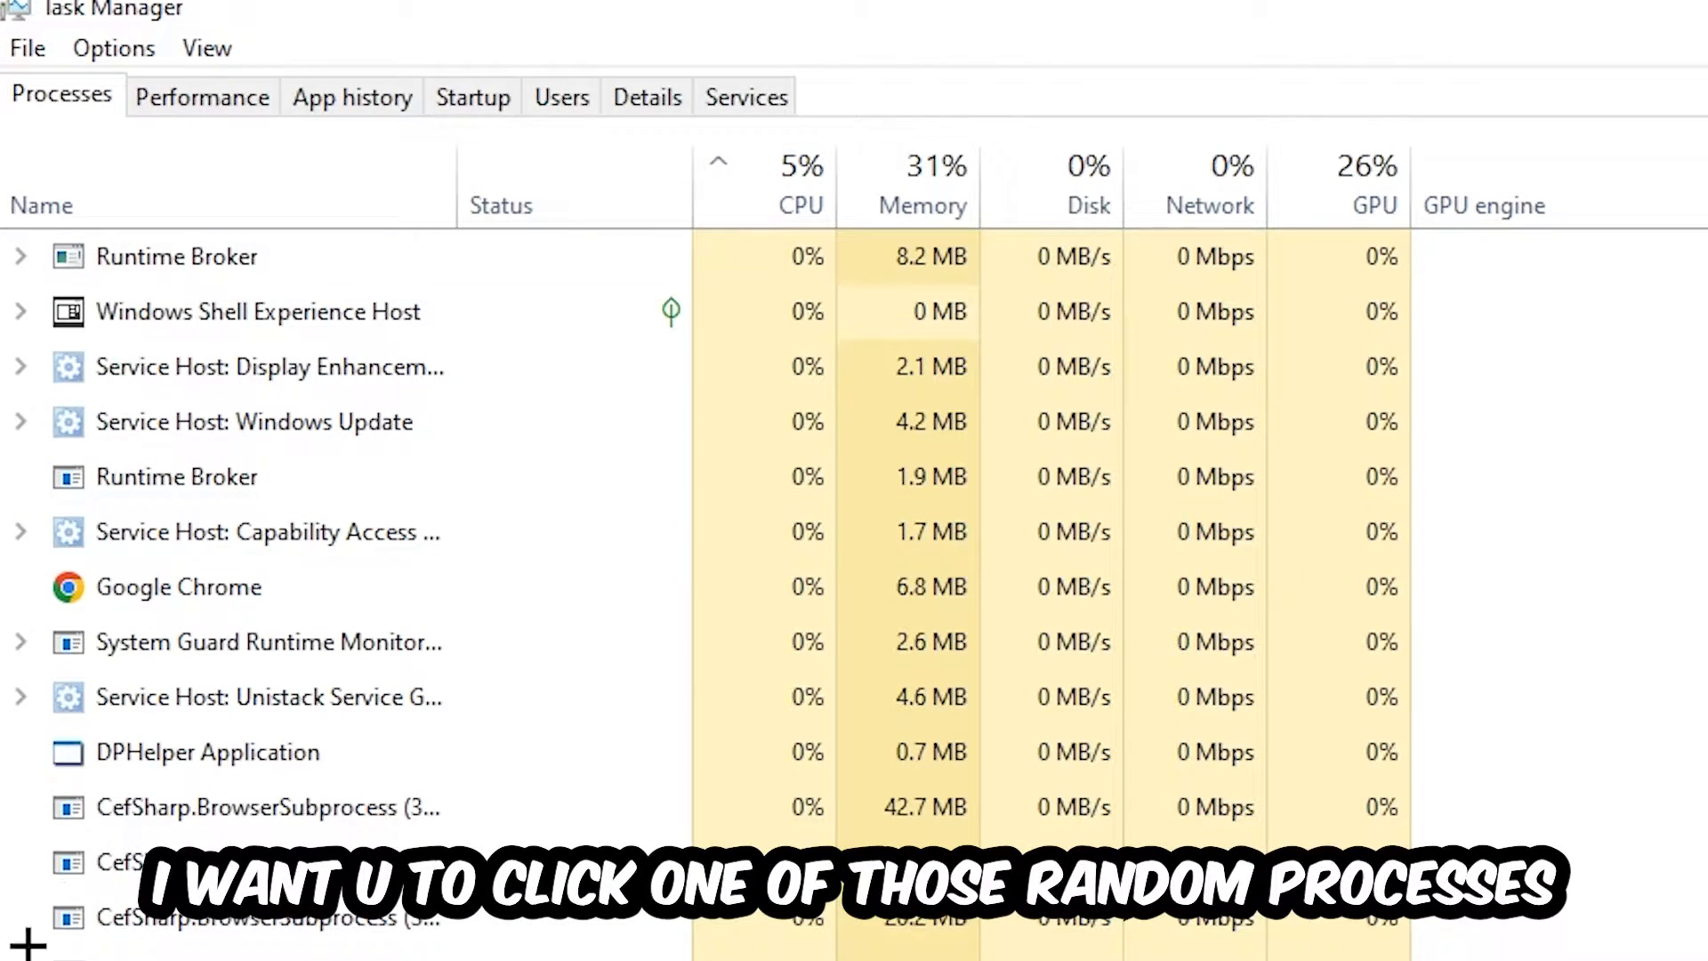
{"action": "left_click", "coordinate": [208, 752]}
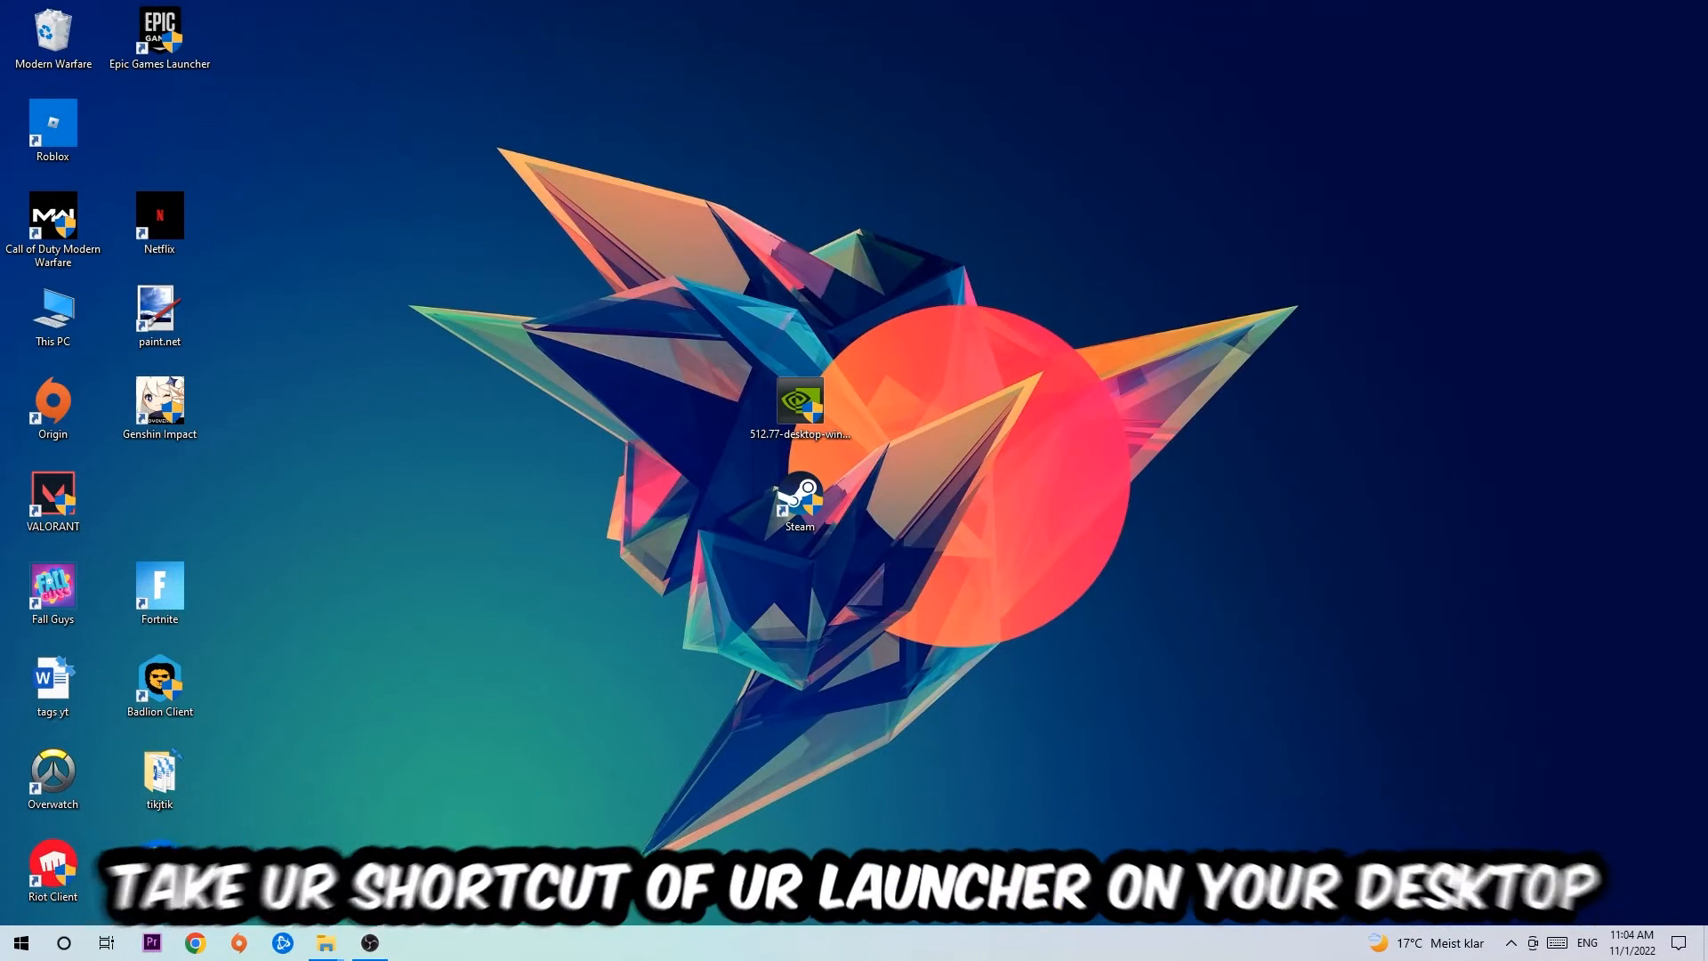
- Open Properties for the Steam desktop shortcut
{"action": "left_click", "coordinate": [799, 501]}
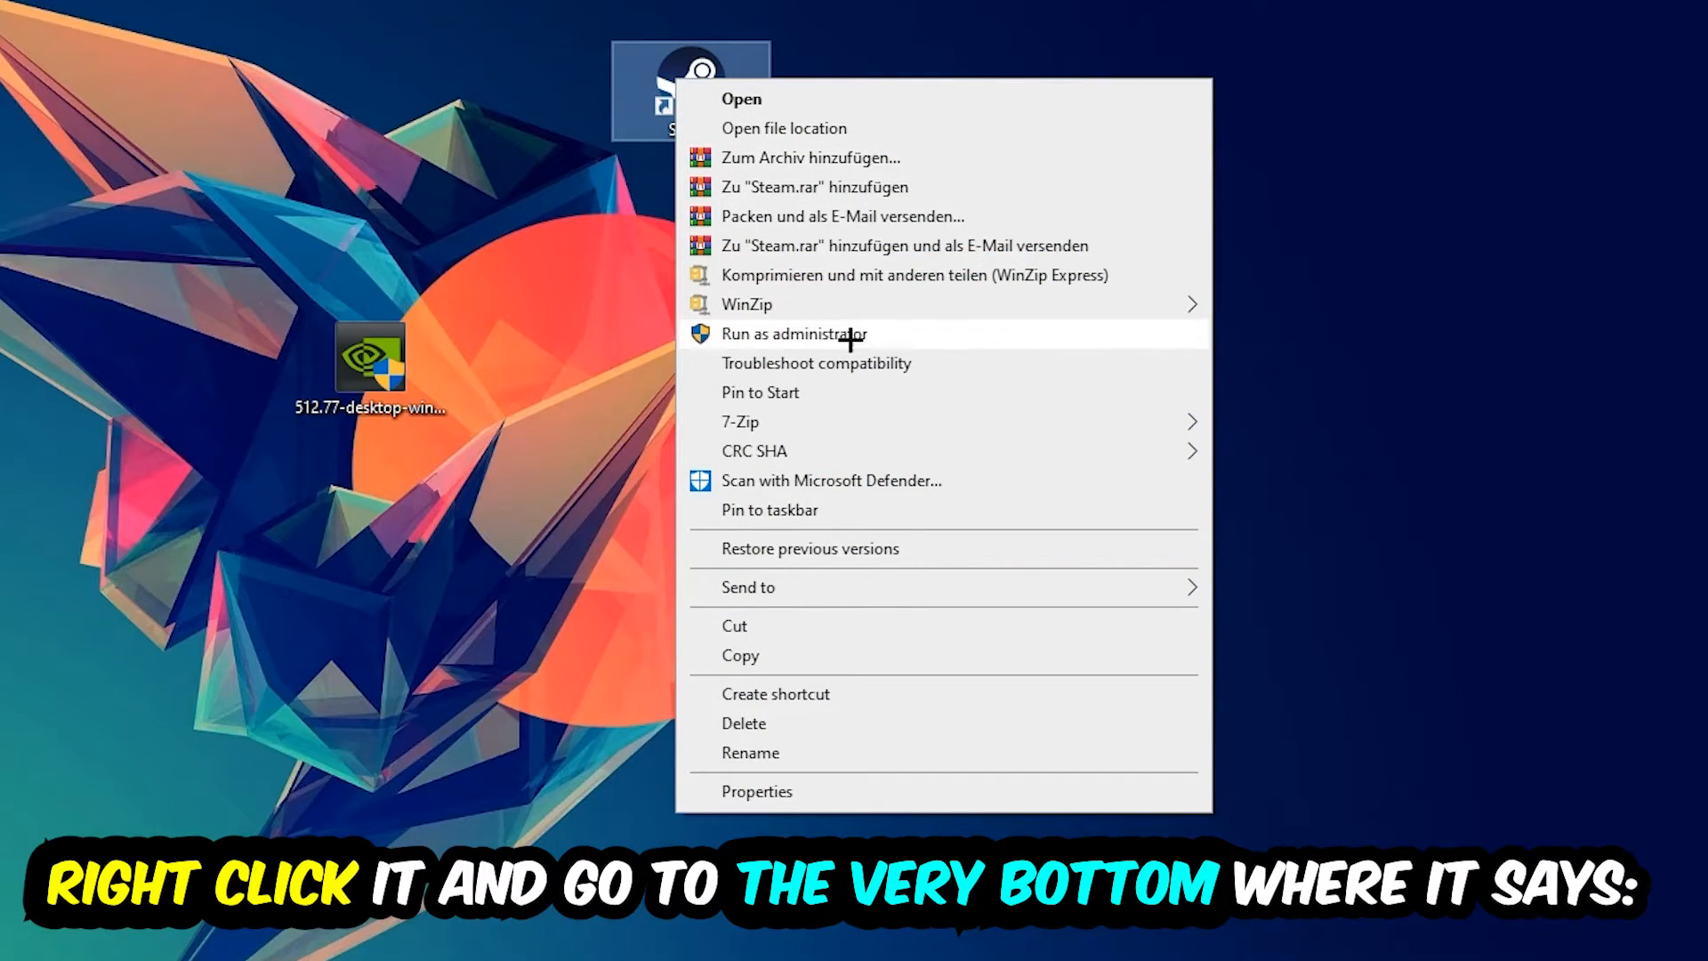
{"action": "left_click", "coordinate": [756, 791]}
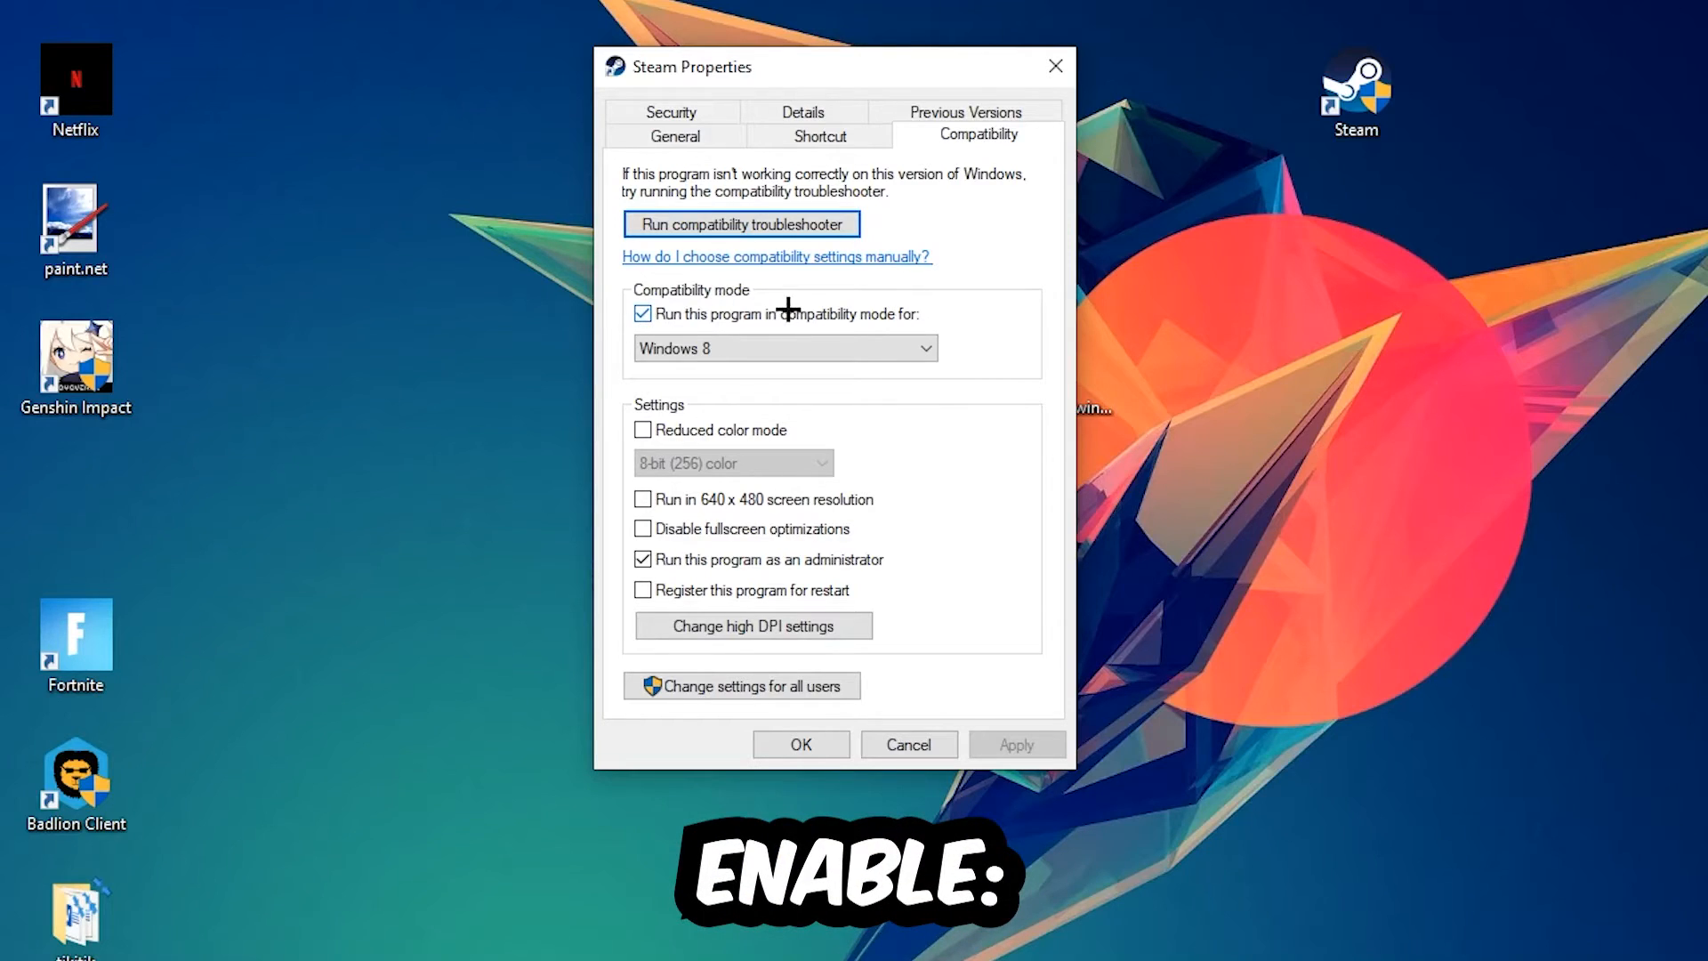
{"action": "mouse_move", "coordinate": [969, 422]}
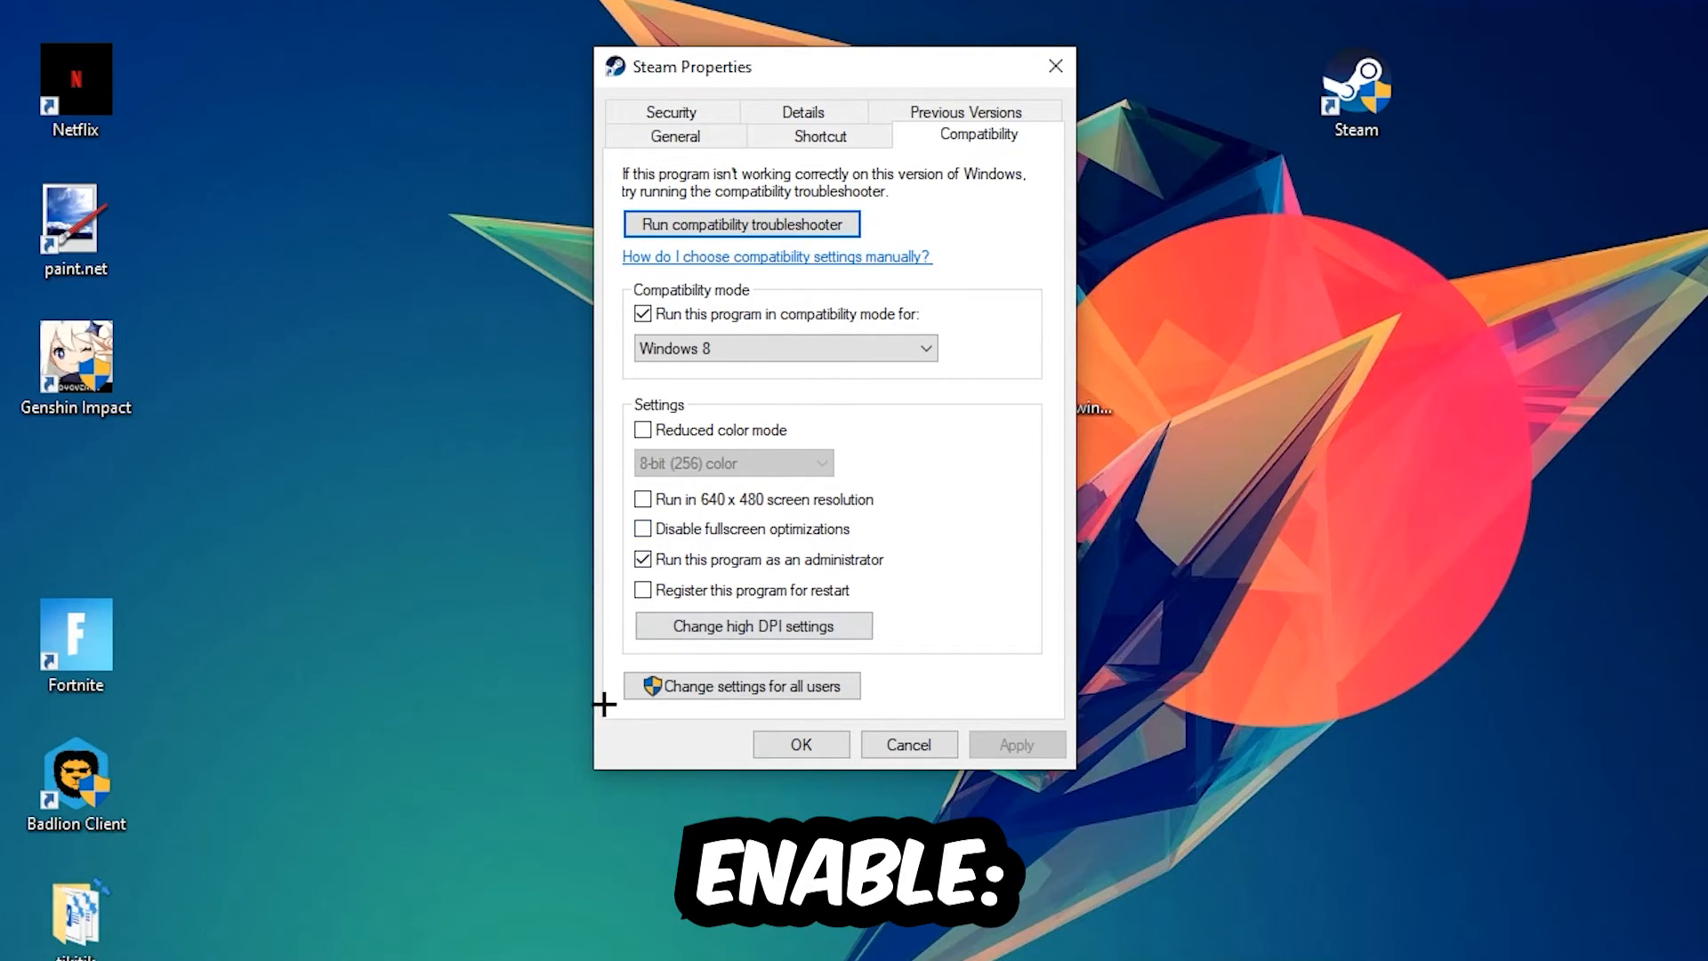
- Apply Windows 8 compatibility and administrator settings, then drag Steam icon toward top centre
{"action": "left_click", "coordinate": [800, 744]}
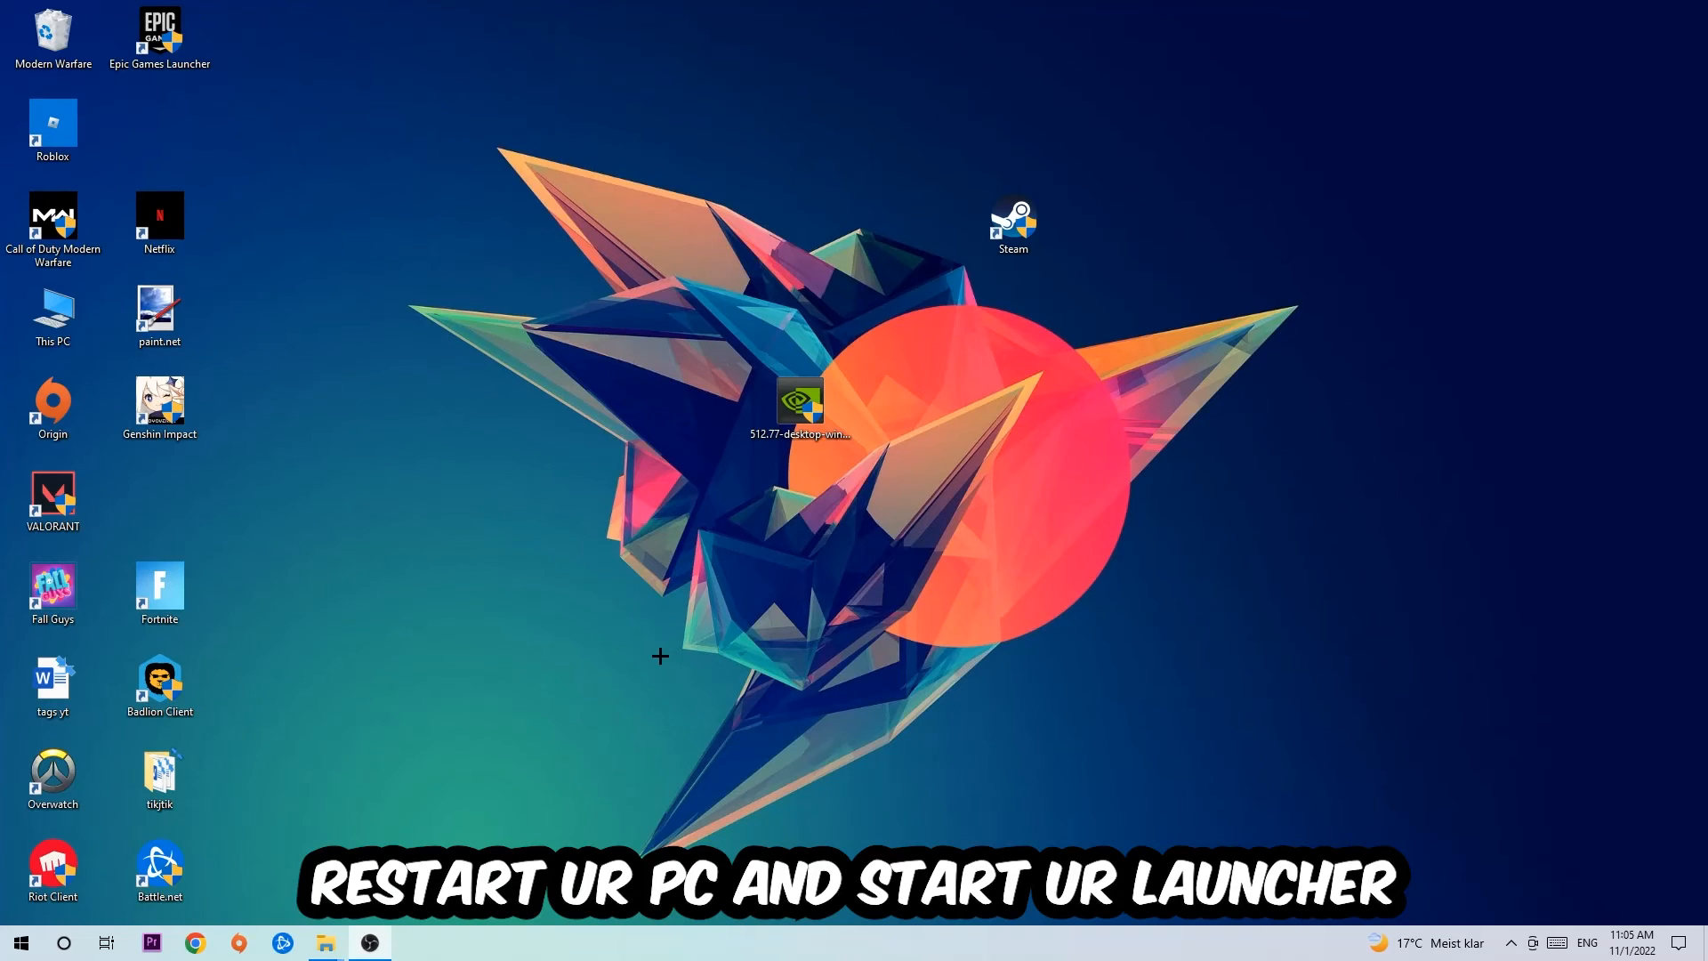
{"action": "left_click_drag", "start_coordinate": [1013, 225], "coordinate": [799, 226]}
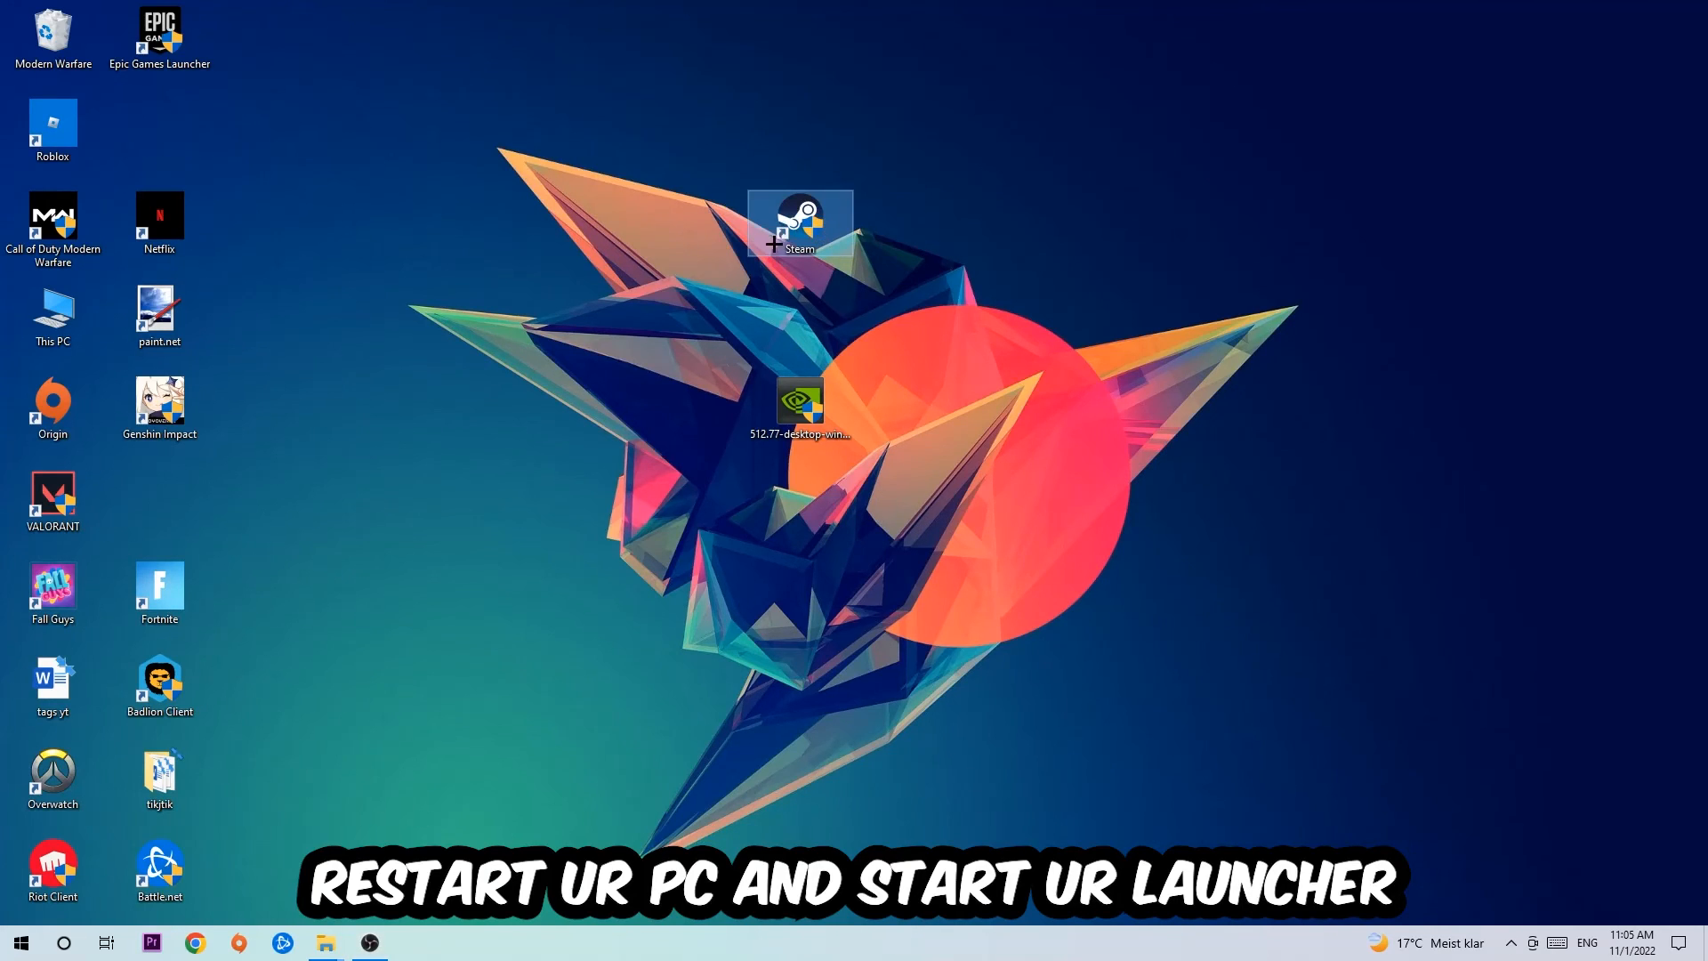
{"action": "mouse_move", "coordinate": [994, 500]}
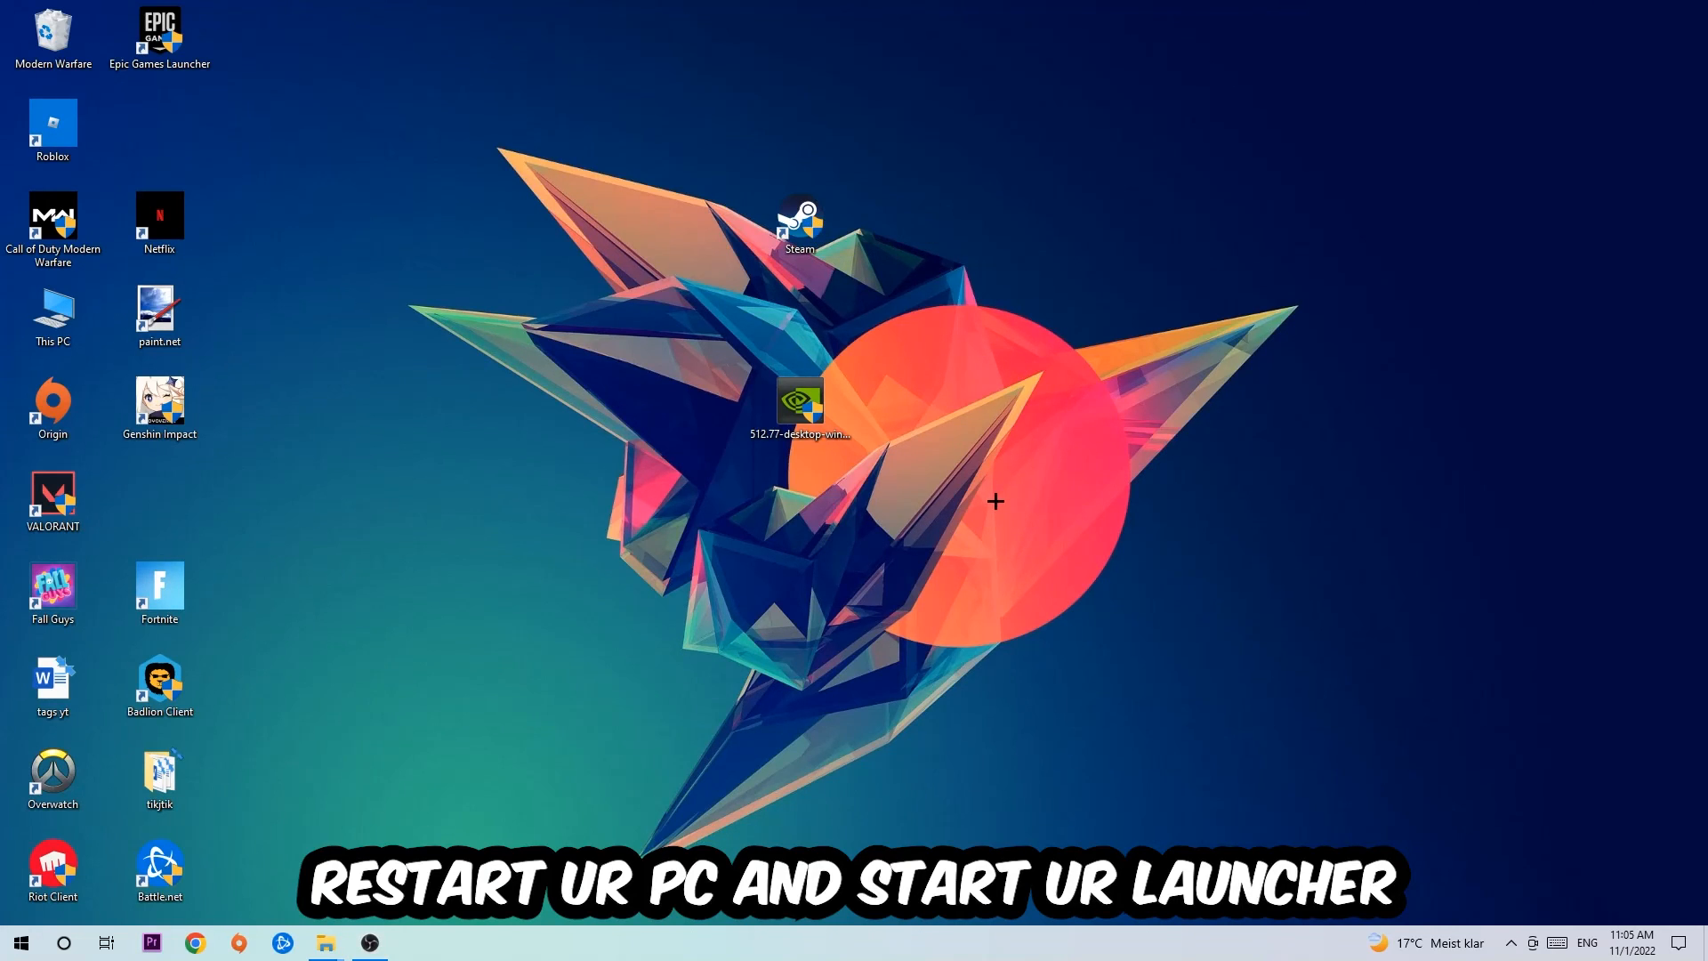